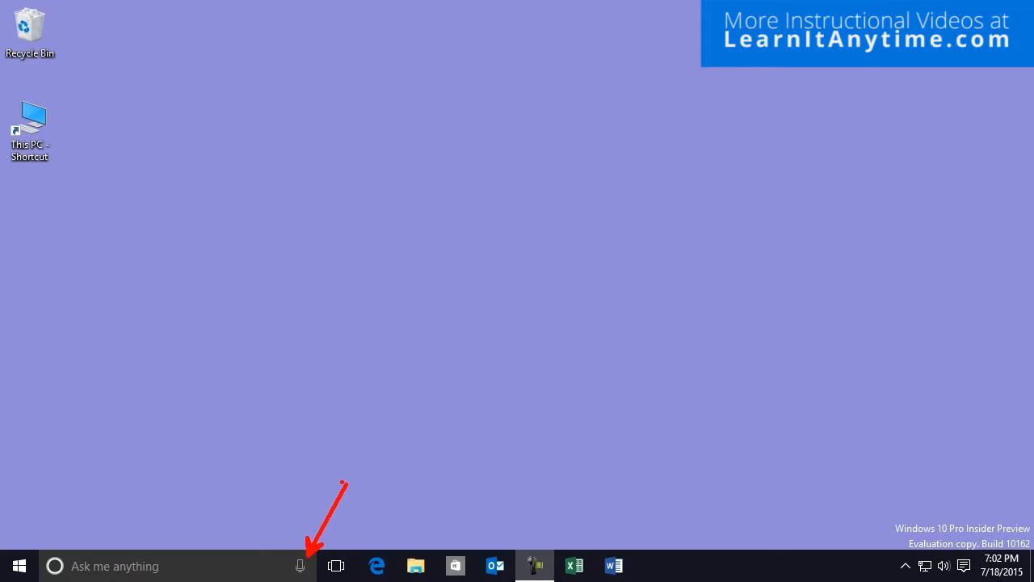
pyautogui.moveTo(546, 535)
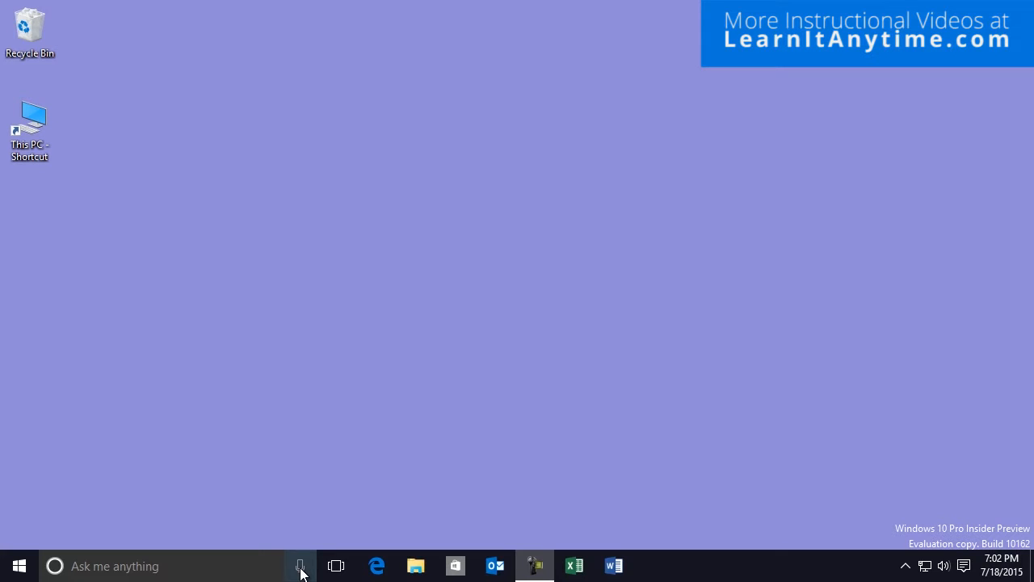
# Ask Cortana by voice to open Excel, bringing up its start screen of recent workbooks.
pyautogui.click(300, 565)
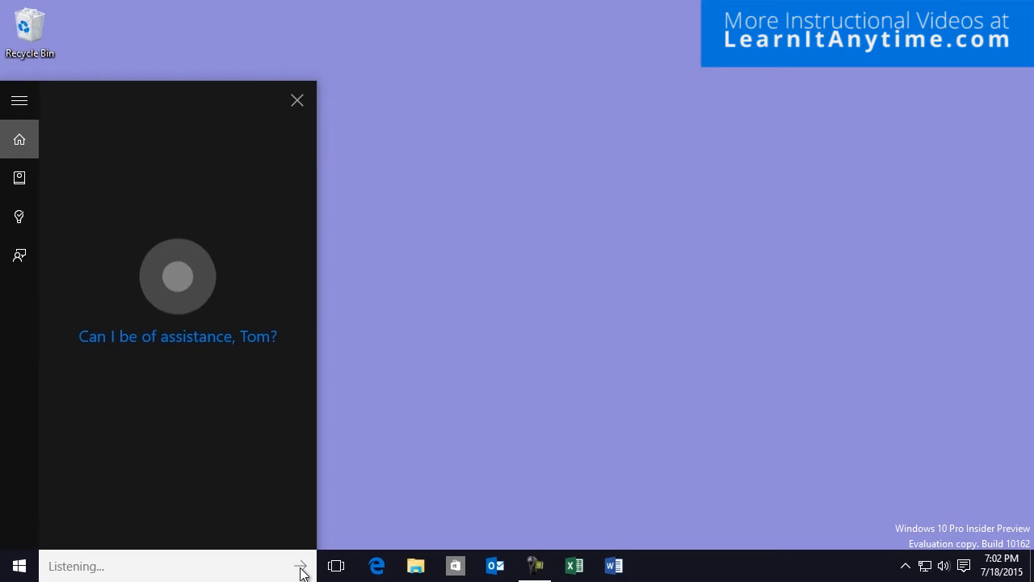
pyautogui.write('open excel 26 ttozjoti')
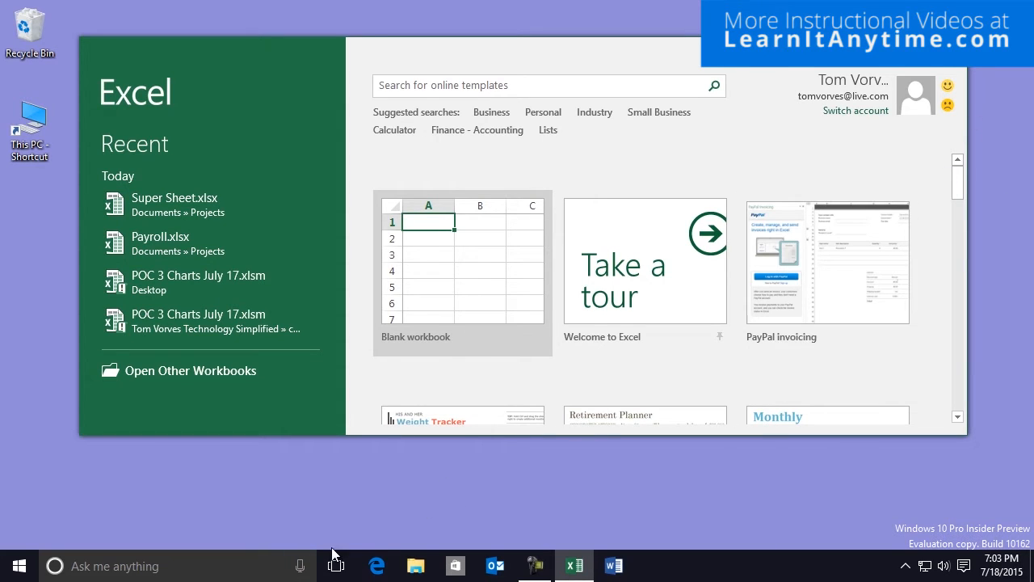
# Ask Cortana by voice to open Word 2016, bringing up its recent documents.
pyautogui.click(300, 566)
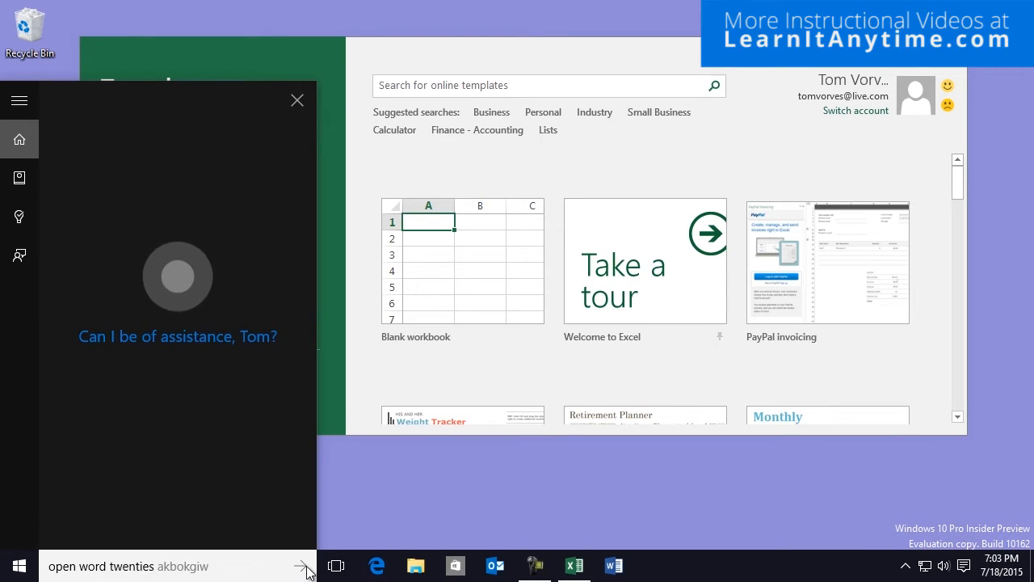
pyautogui.click(304, 566)
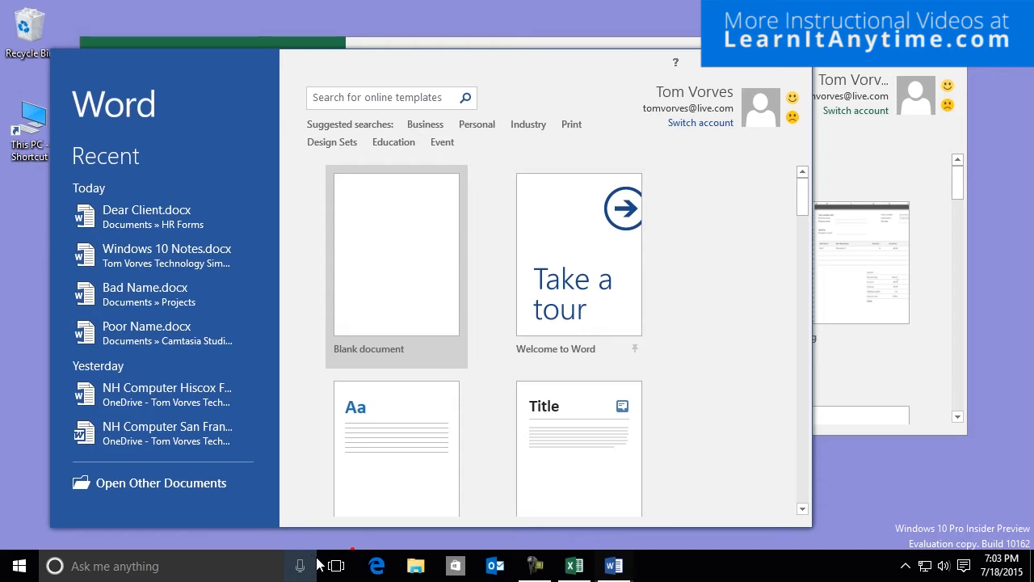
pyautogui.moveTo(310, 562)
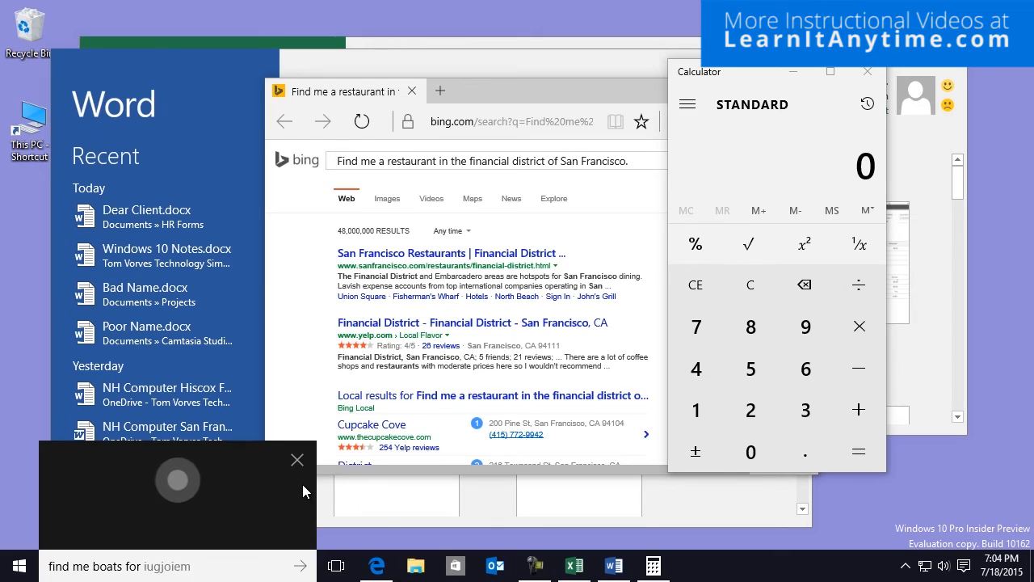
# Have Cortana search Bing for boats for sale in San Francisco, then start a reminder request.
pyautogui.write('find me boats for sale in san francisco')
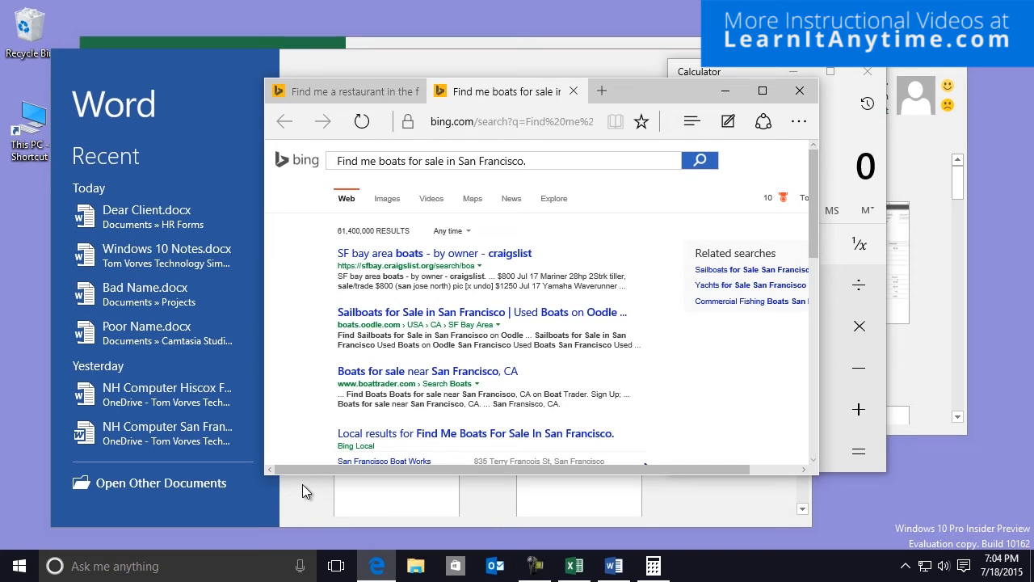
pyautogui.click(300, 566)
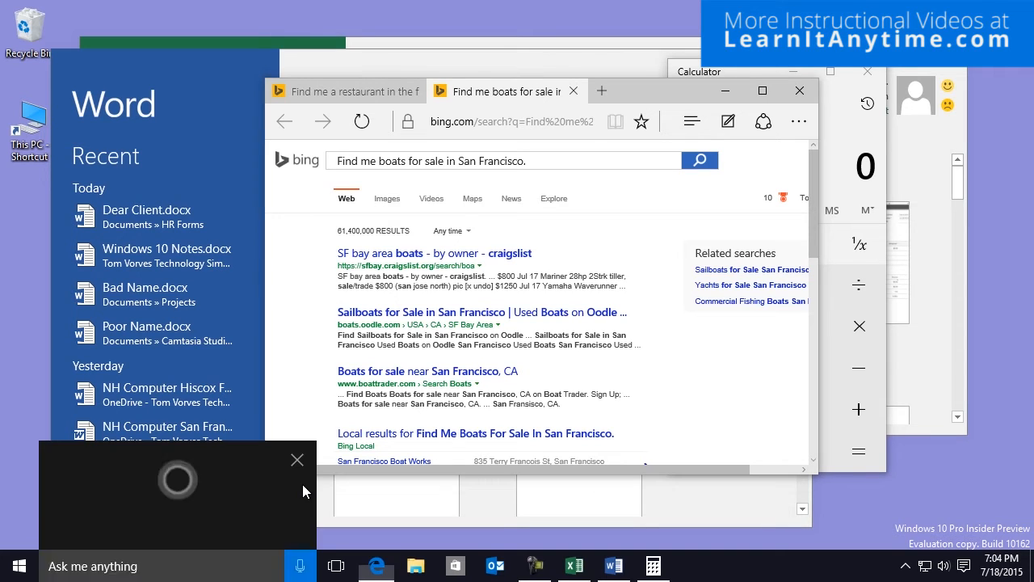
# Ask Cortana to remind me to buy flowers for my wife tomorrow at 10:30 AM.
pyautogui.write('remind me to huzfqvky')
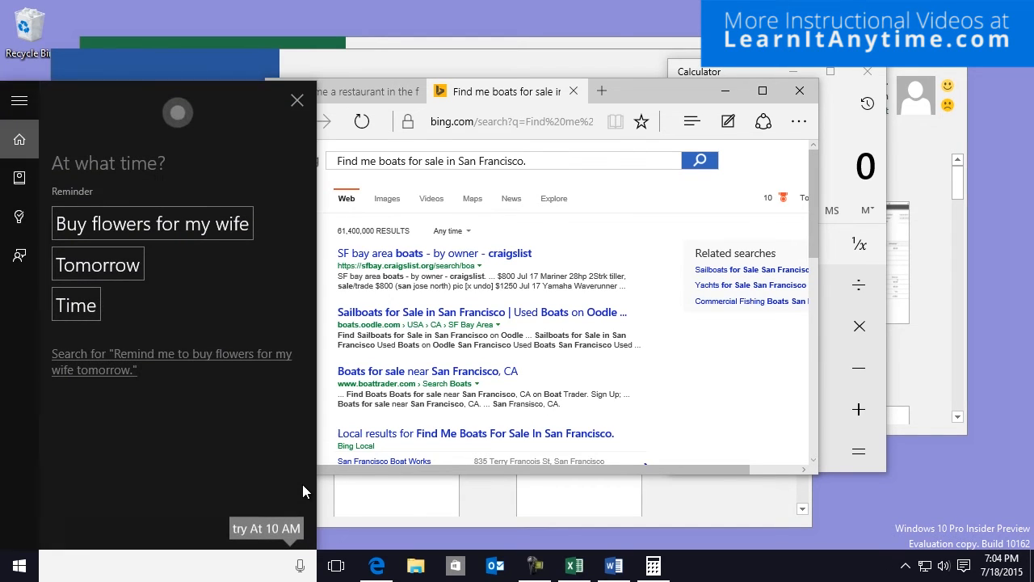
pyautogui.click(301, 565)
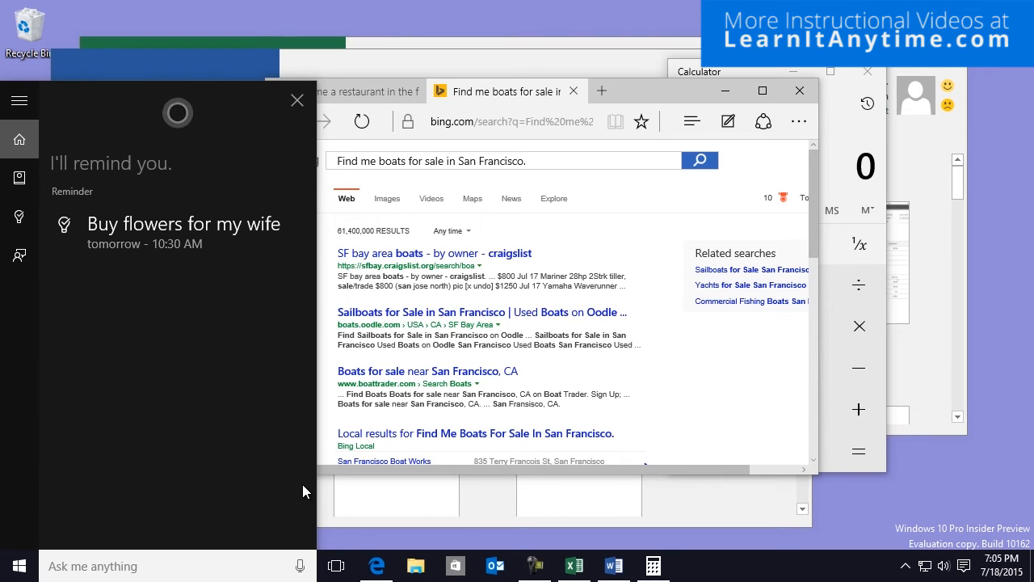
pyautogui.moveTo(297, 100)
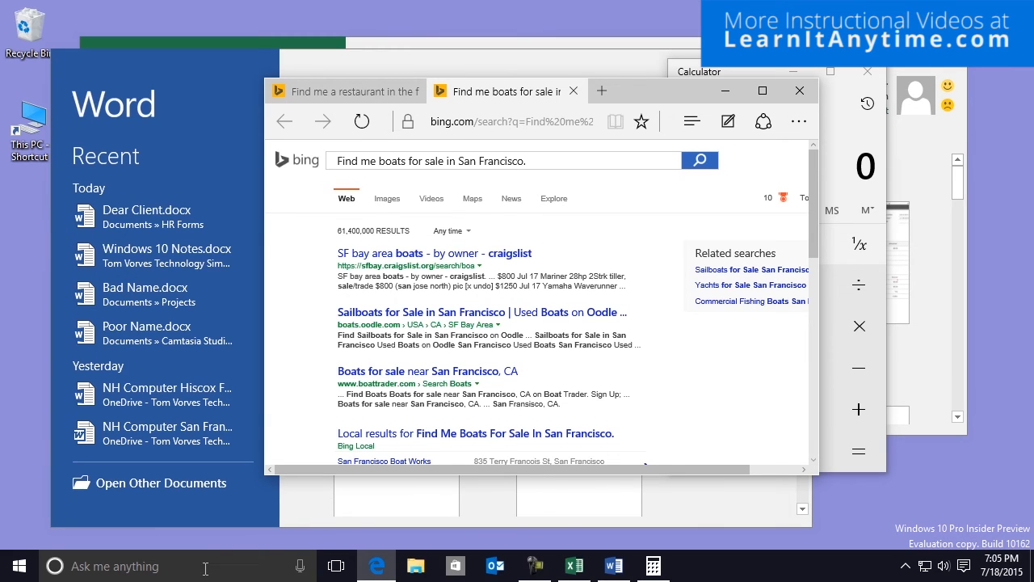
pyautogui.click(77, 565)
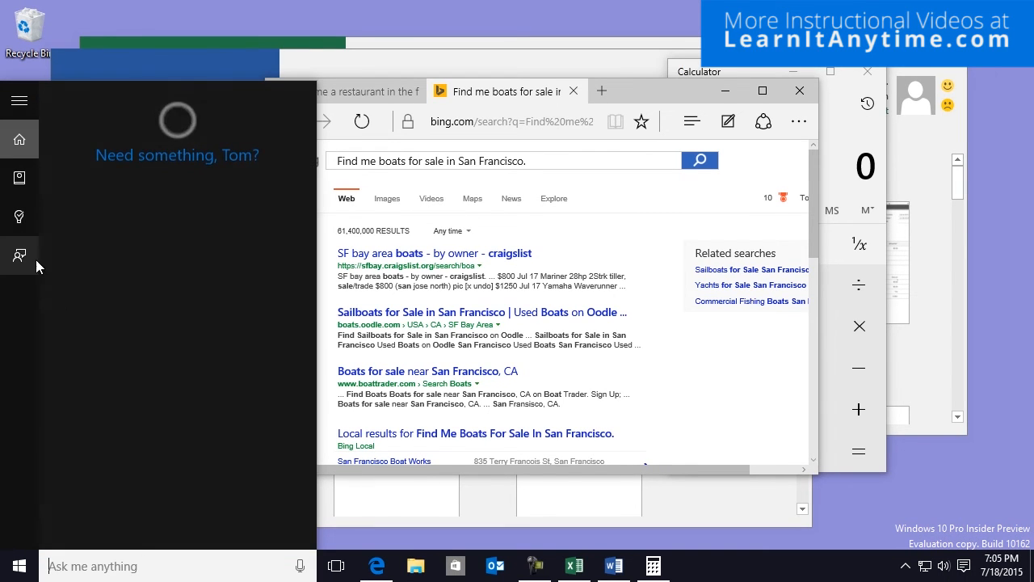
pyautogui.click(20, 217)
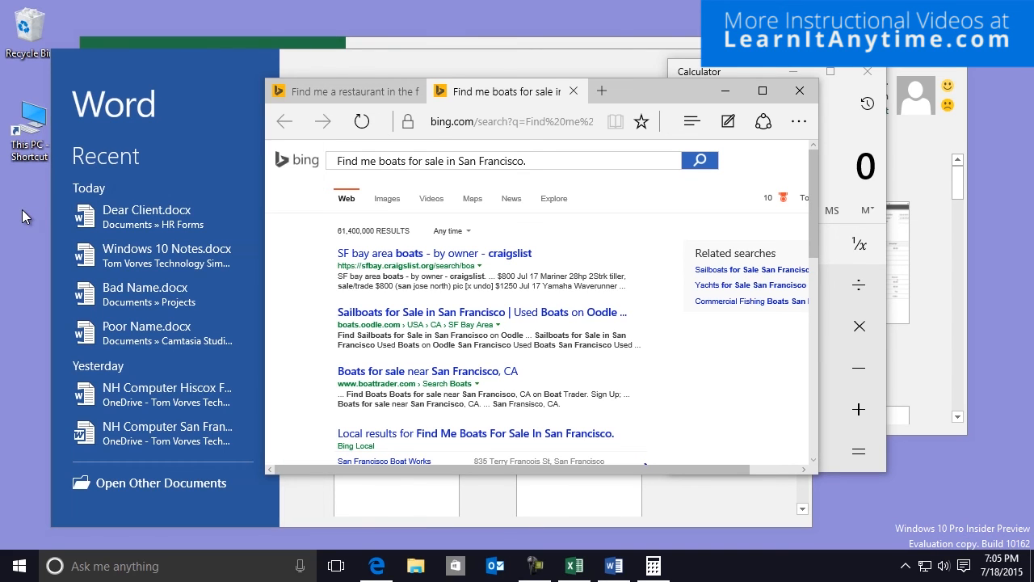
# Close Edge with Close all, then ask Cortana about Microsoft Windows 10.
pyautogui.click(798, 90)
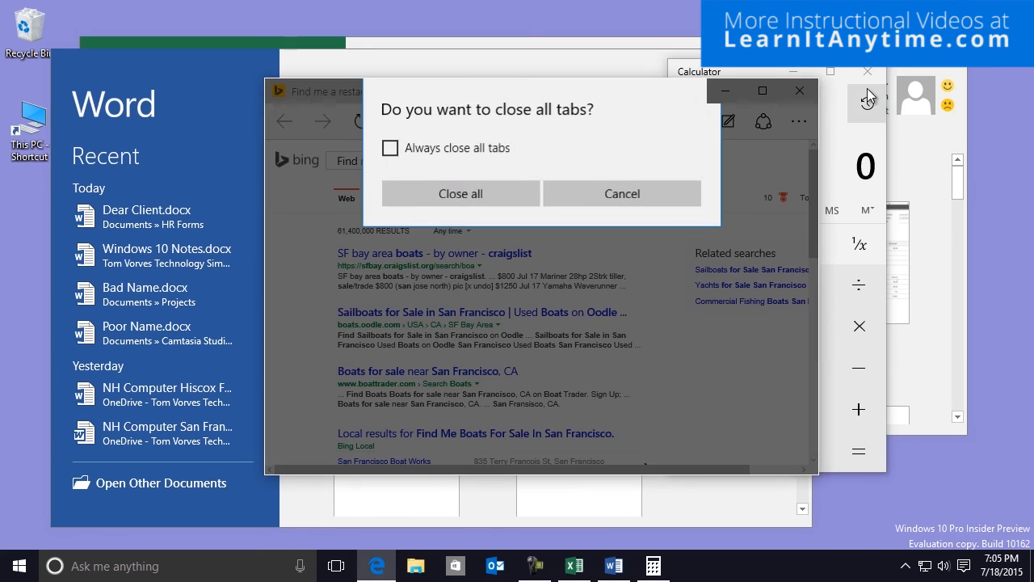
pyautogui.click(458, 194)
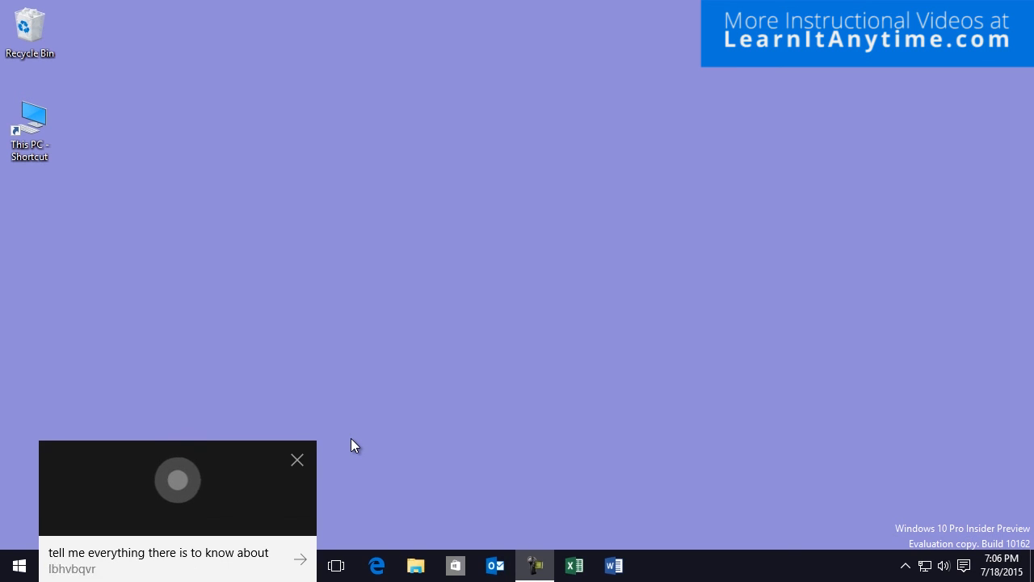
pyautogui.write('microsoft windows 10')
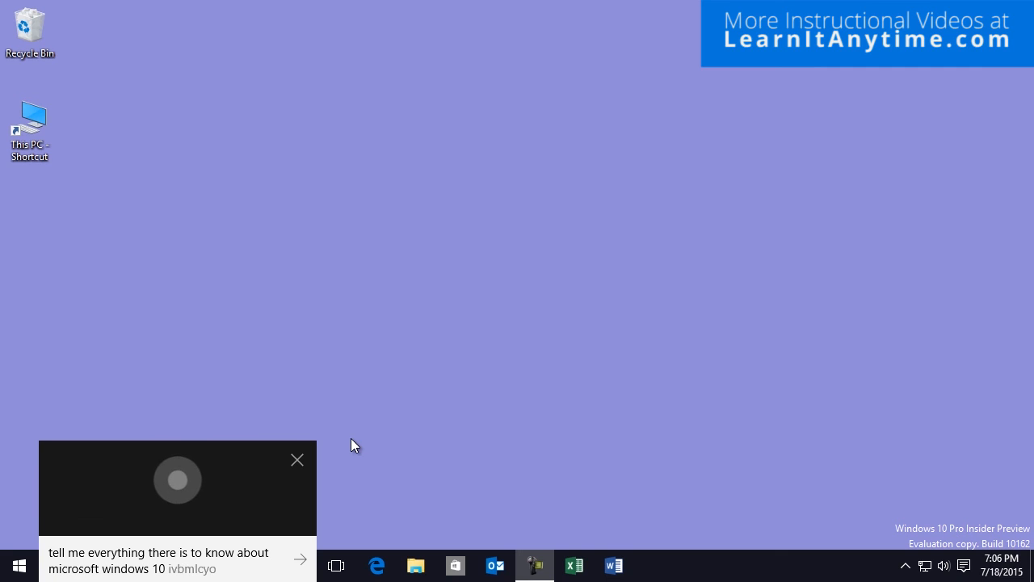